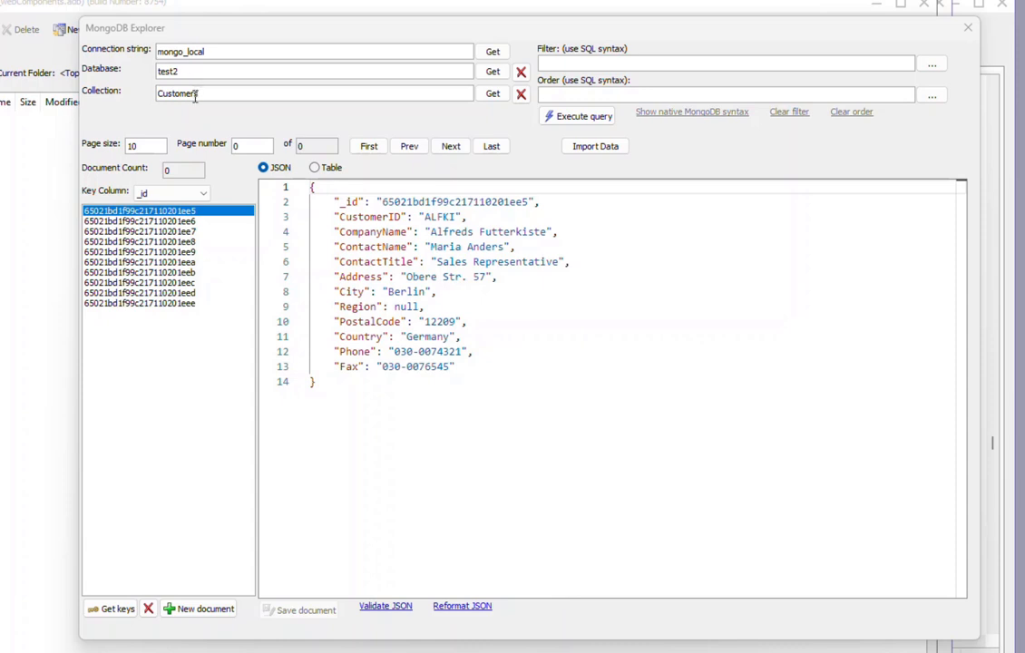
Load the Customers collection and view the Antonio Moreno and Berglunds customer documents
type("Customers")
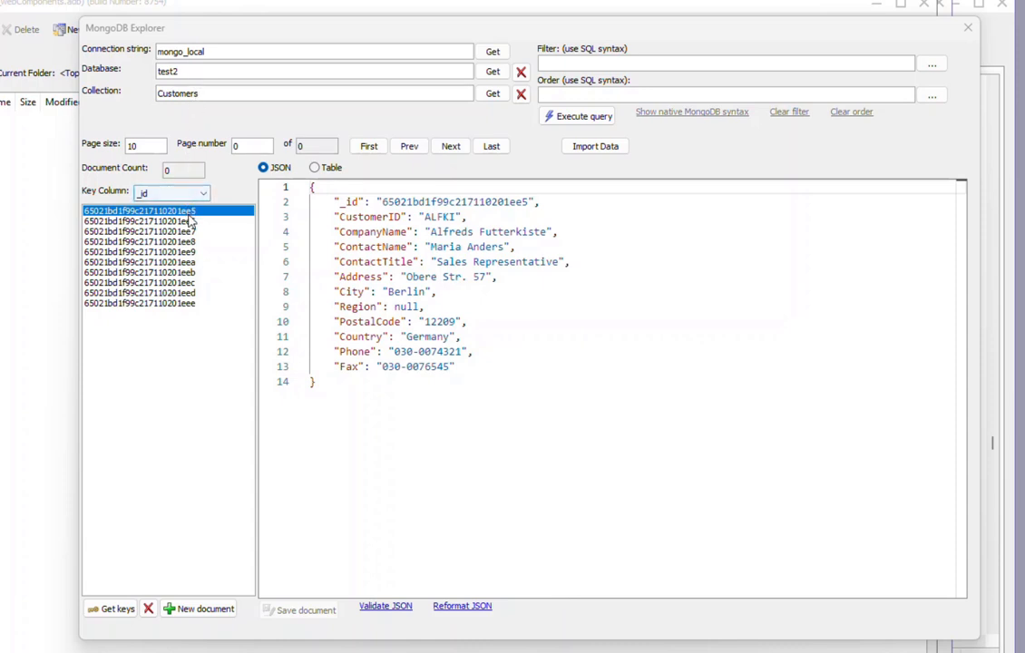
left_click(140, 232)
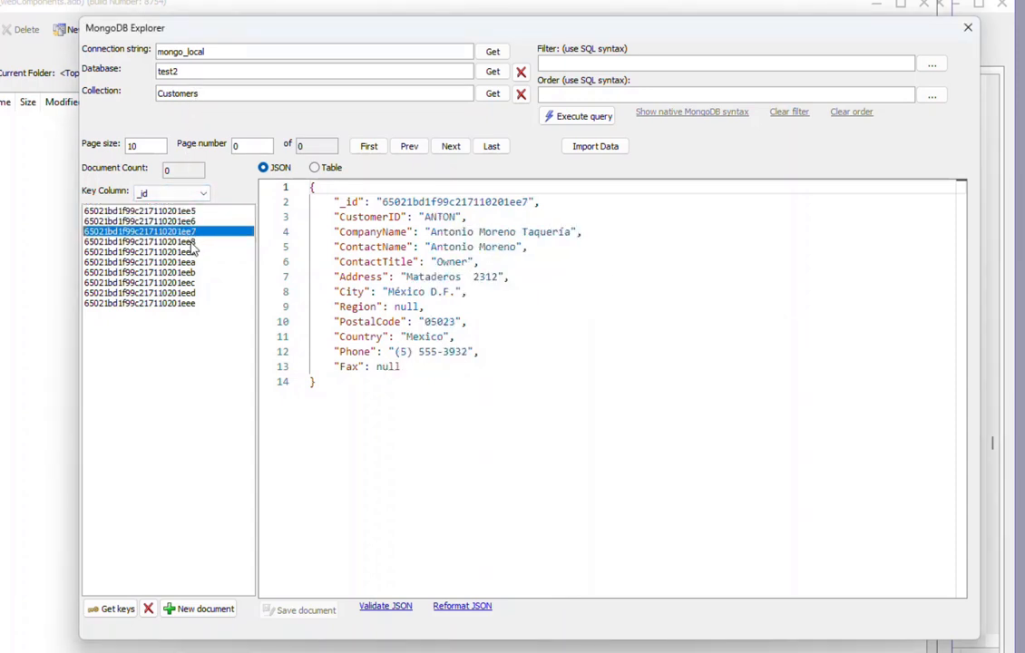
left_click(140, 251)
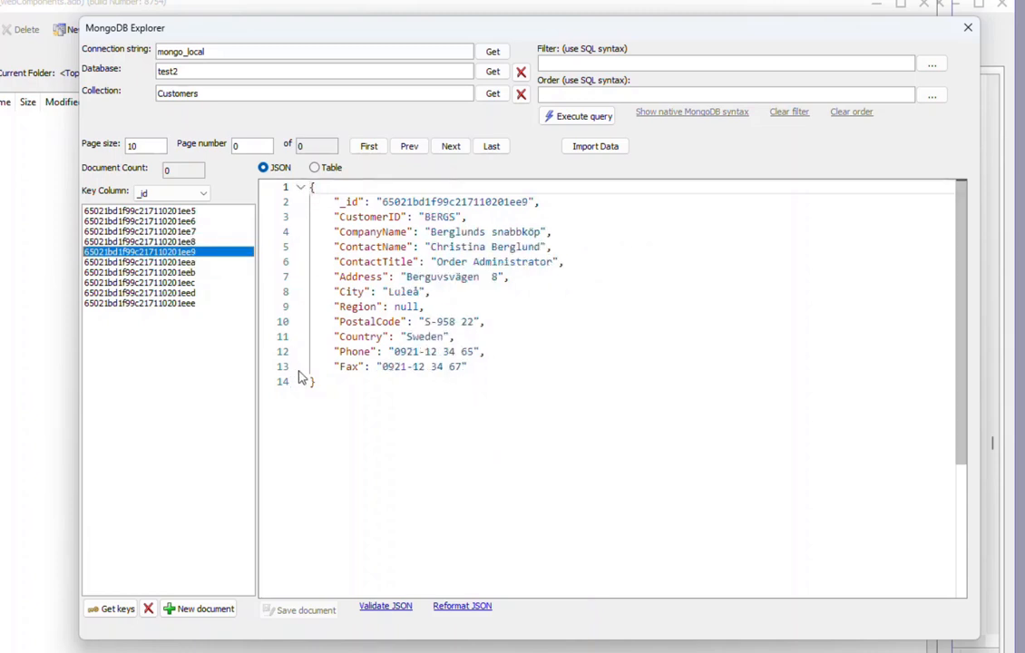
mouse_move(243, 276)
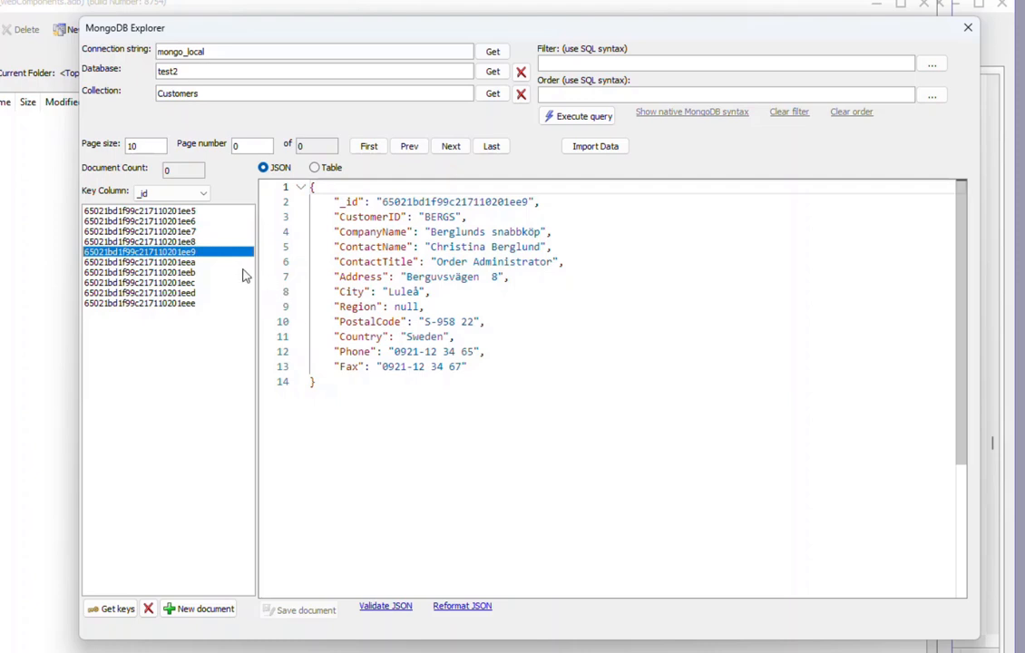
mouse_move(225, 182)
type("20")
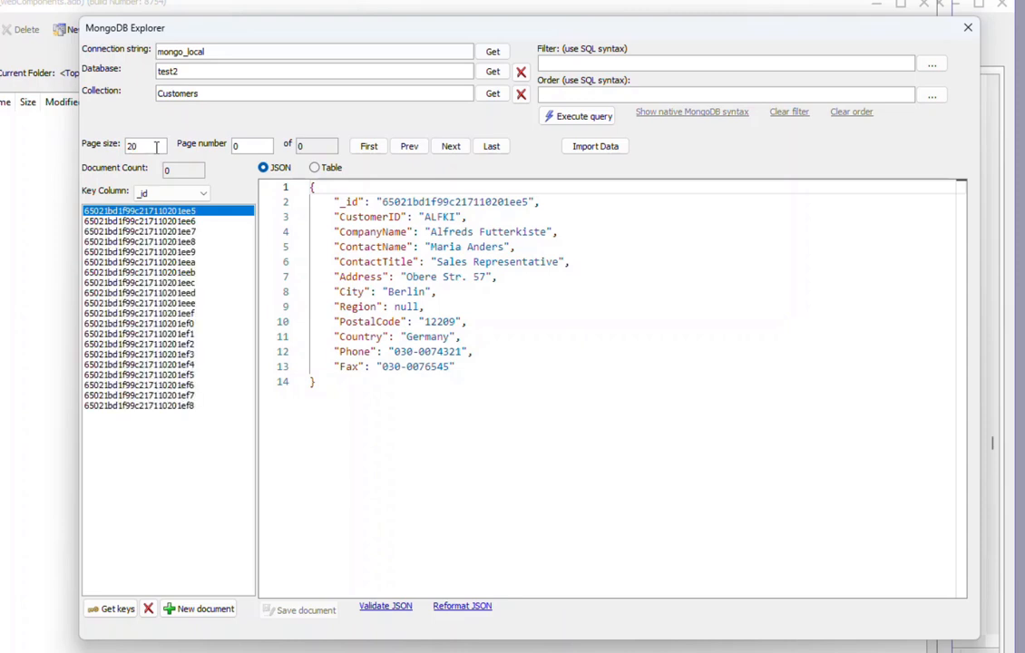
View the Ana Trujillo and Bólido Comidas documents, then return to the first page of customers
left_click(138, 222)
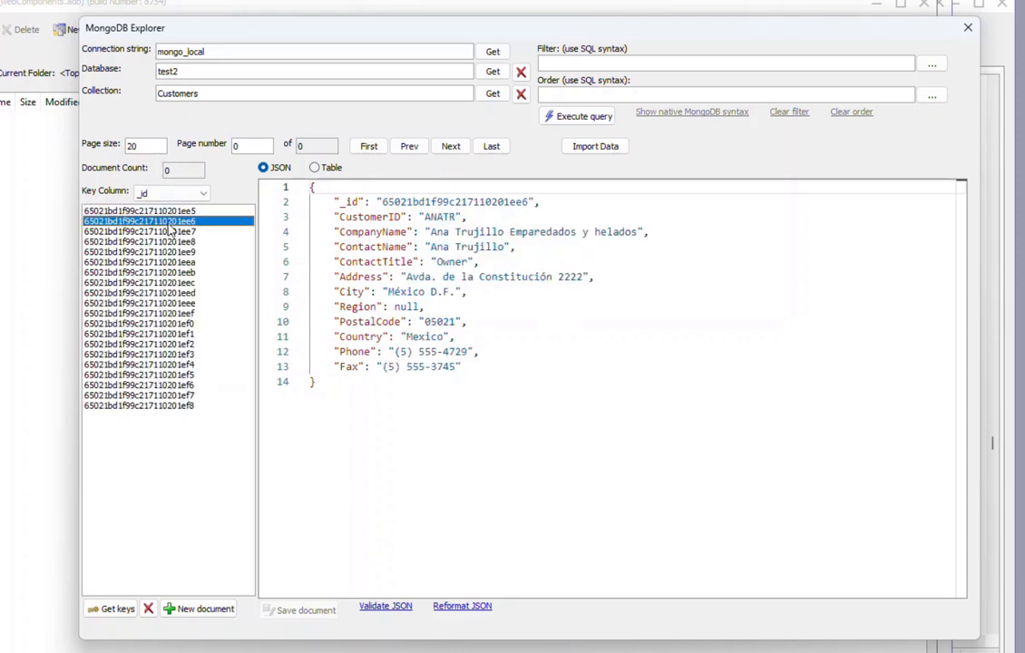
left_click(138, 283)
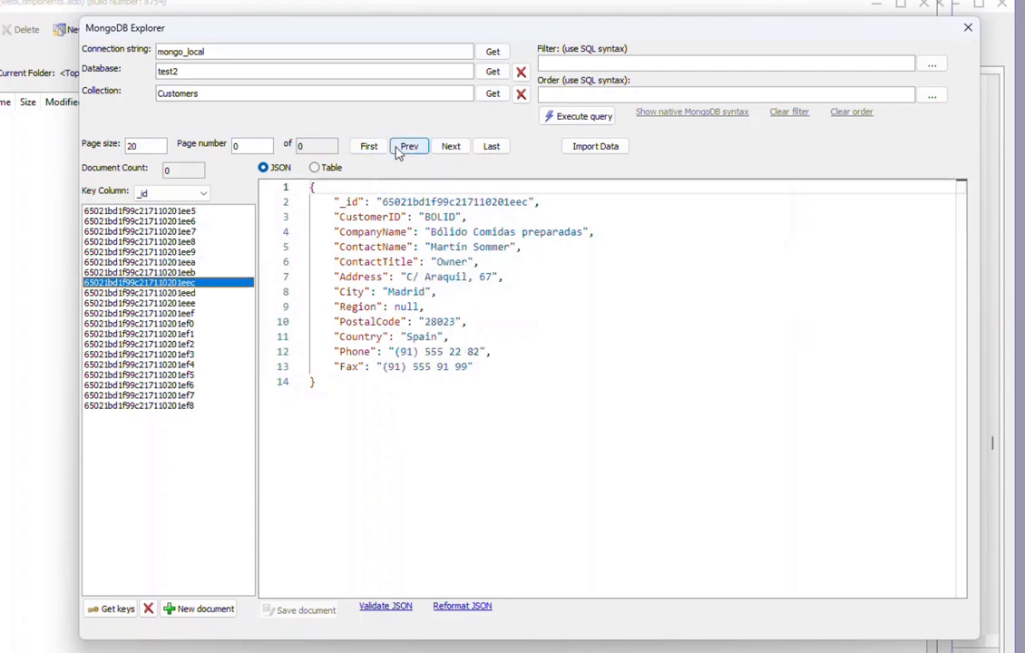
mouse_move(410, 145)
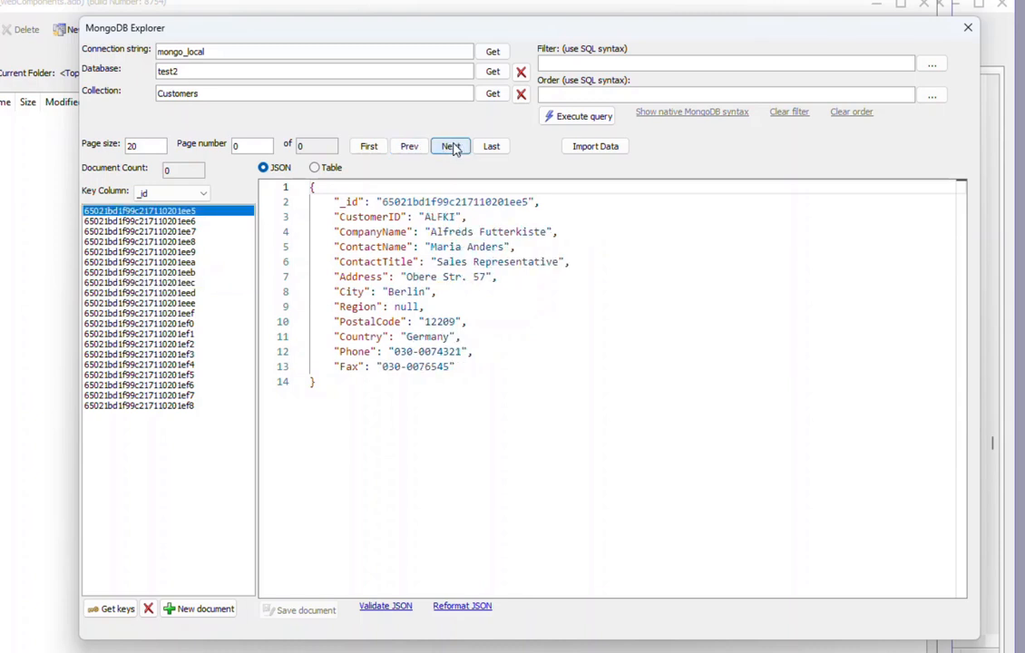
mouse_move(369, 145)
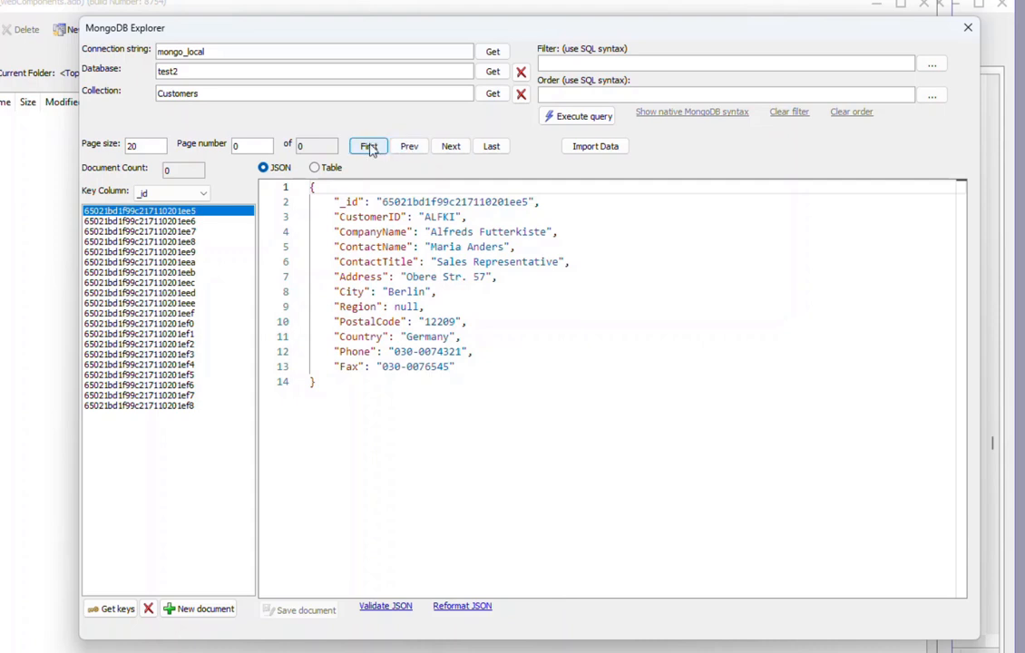
left_click(368, 145)
type("8")
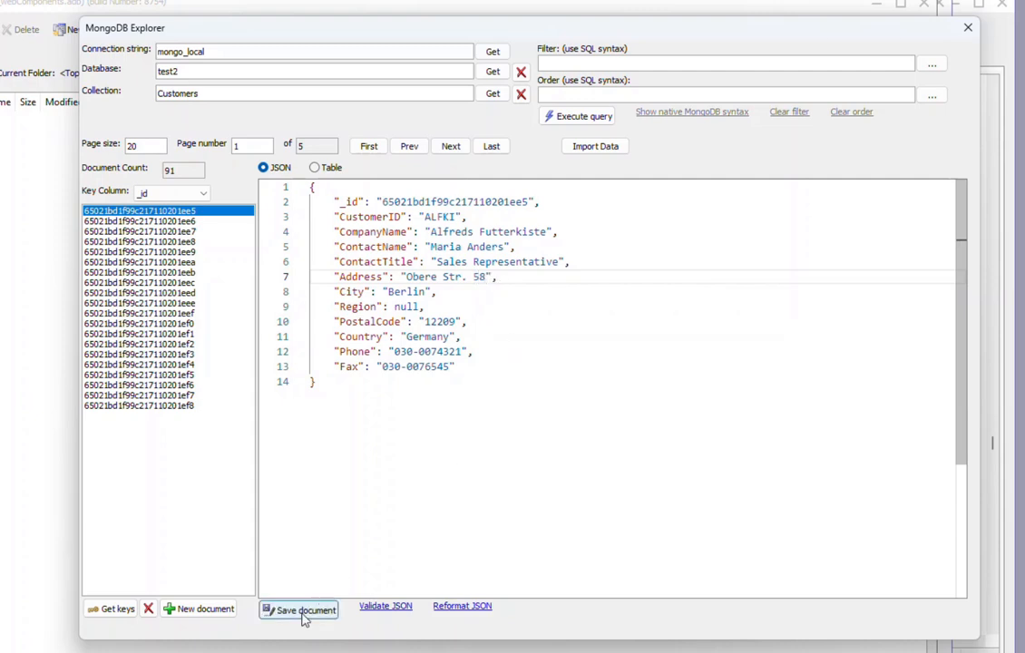
Save the ALFKI customer document with its Address changed to 'Obere Str. 58'
left_click(305, 609)
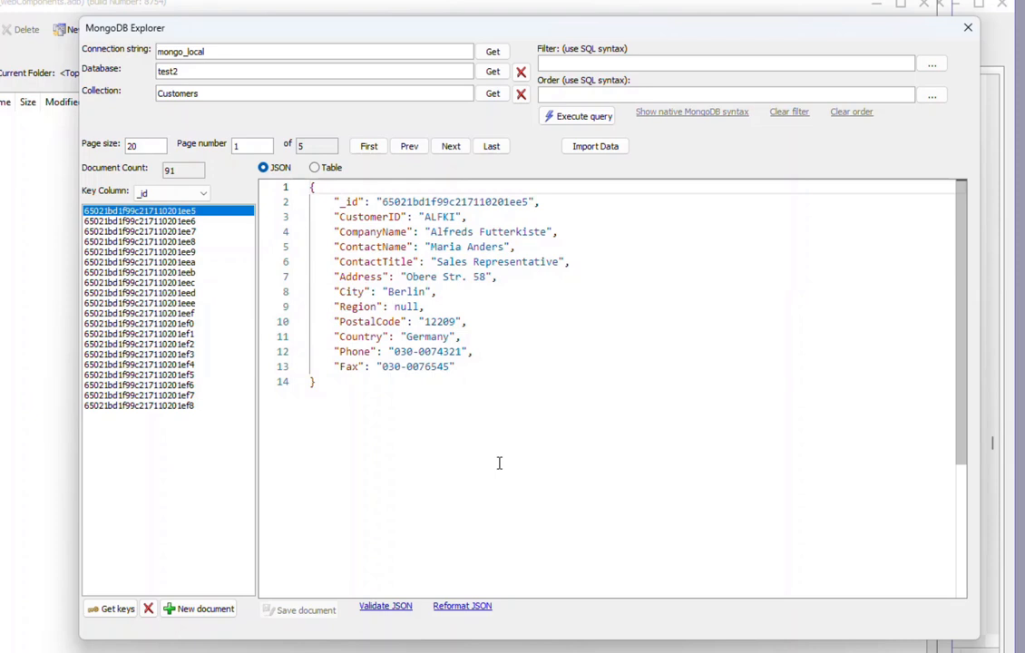